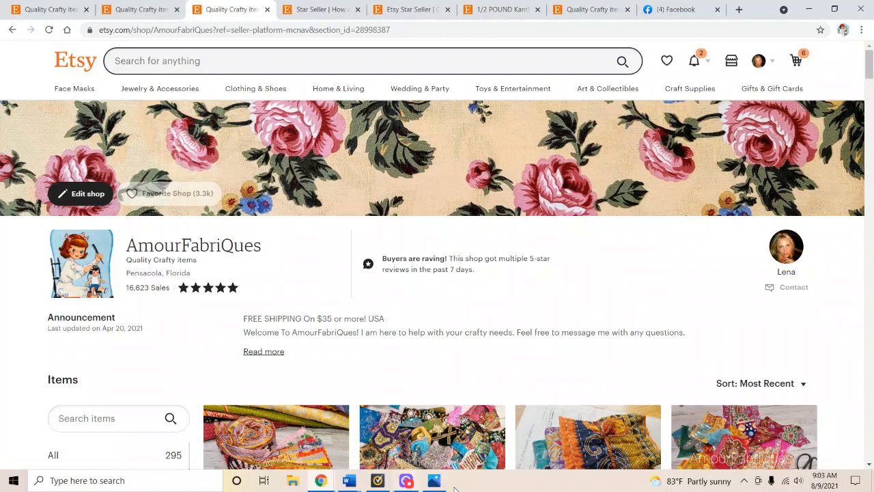
Step: View the sticker book prize photo, then scroll down to the shop's fabric listings and prices
{"action": "left_click", "coordinate": [432, 480]}
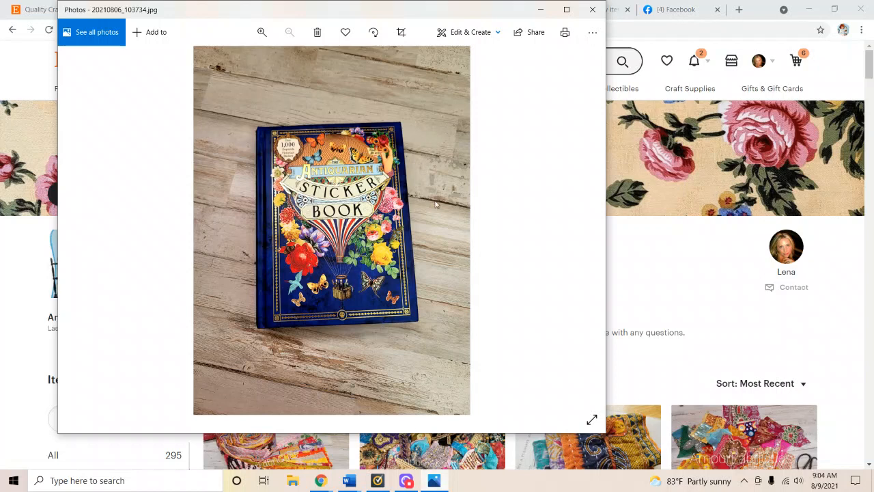
{"action": "mouse_move", "coordinate": [514, 83]}
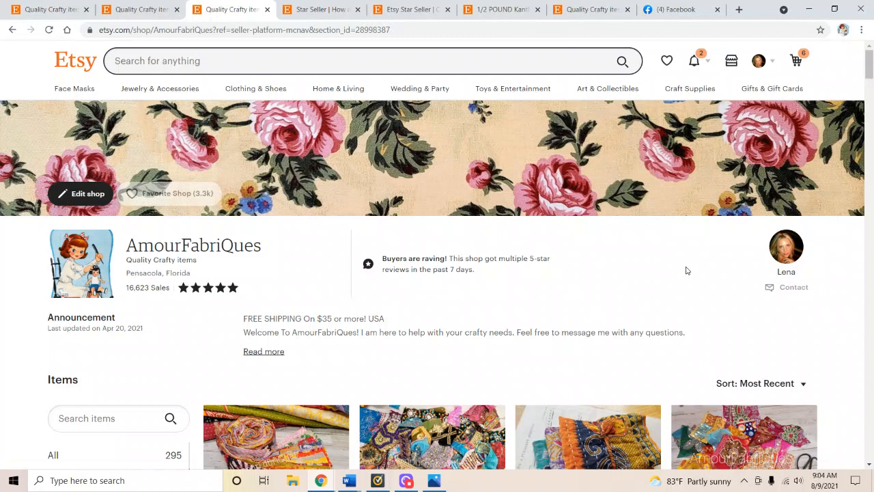
{"action": "scroll", "scroll_direction": "down", "scroll_amount": 3}
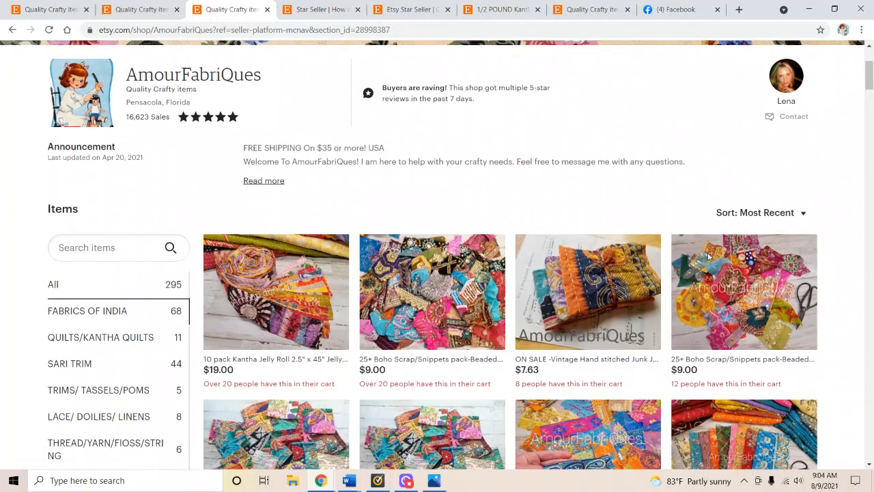
{"action": "scroll", "scroll_direction": "down", "scroll_amount": 3}
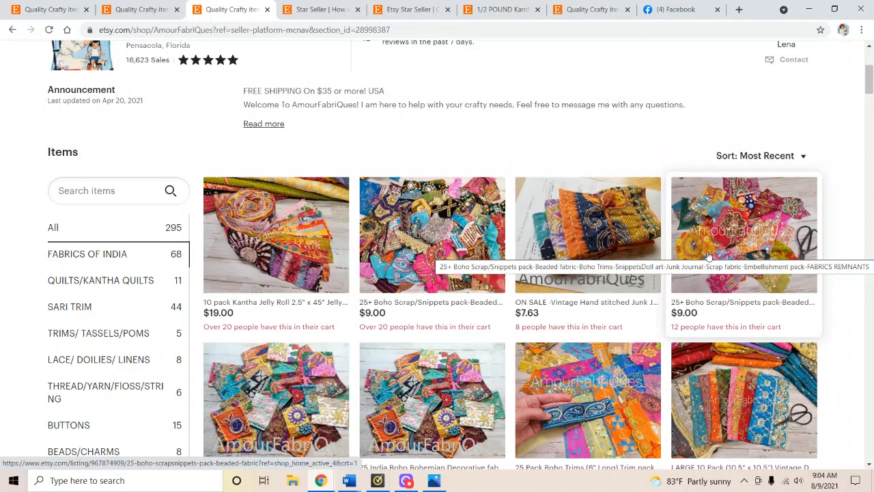
{"action": "mouse_move", "coordinate": [311, 269]}
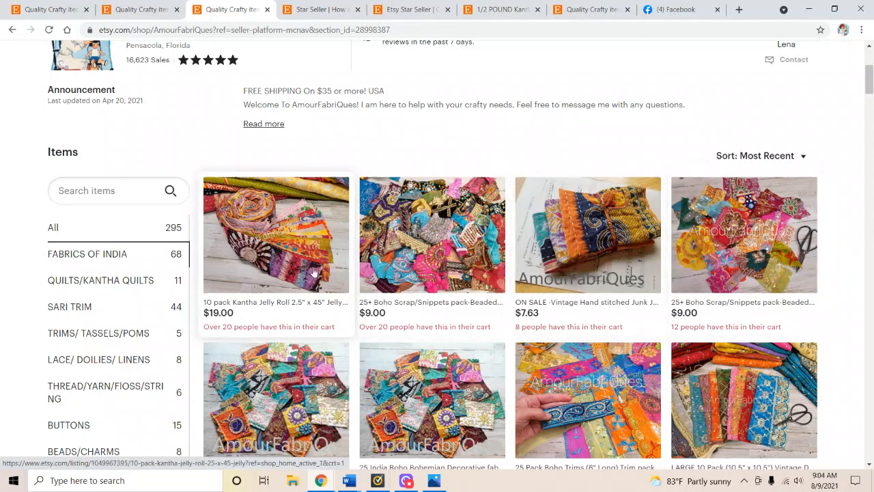
{"action": "mouse_move", "coordinate": [306, 250]}
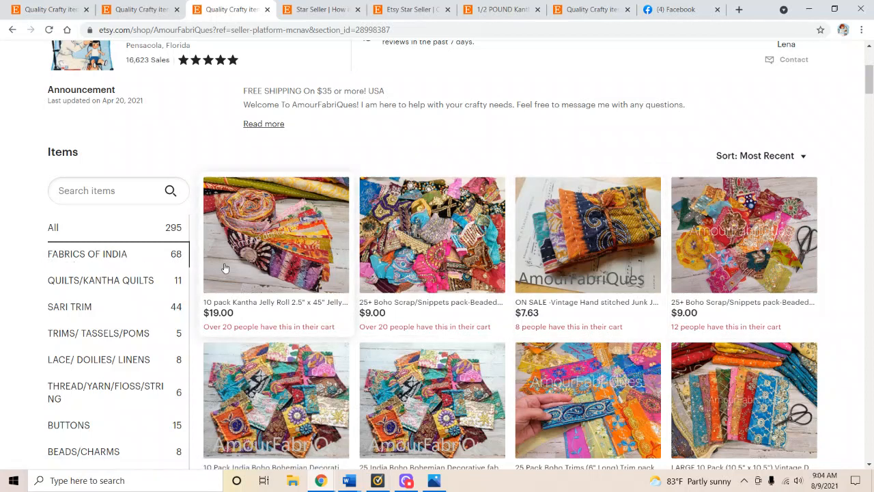
{"action": "scroll", "scroll_direction": "down", "scroll_amount": 3}
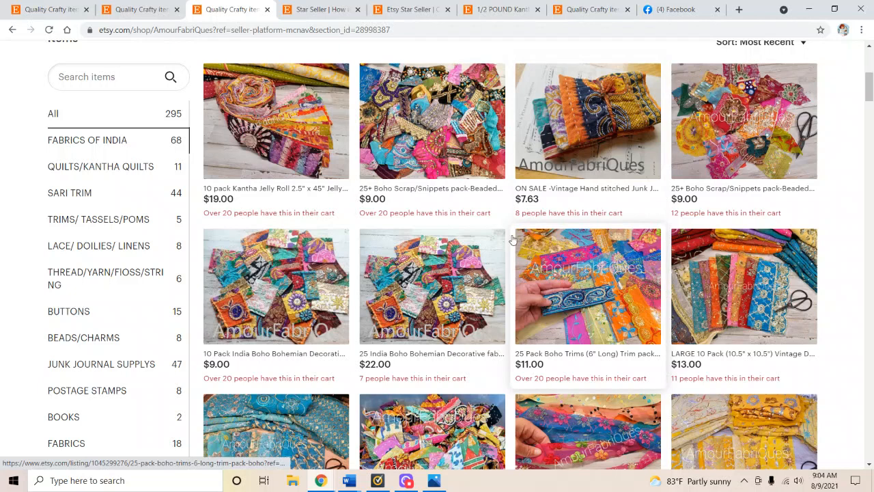
{"action": "mouse_move", "coordinate": [765, 330]}
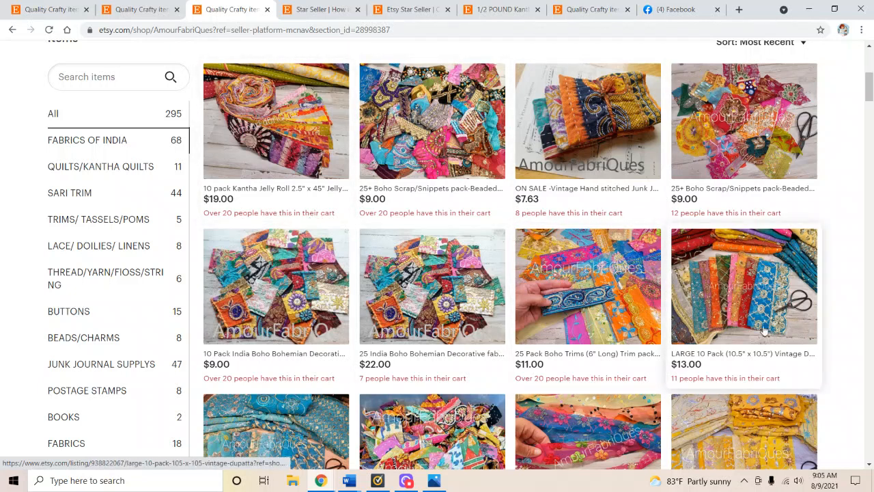
{"action": "mouse_move", "coordinate": [602, 327]}
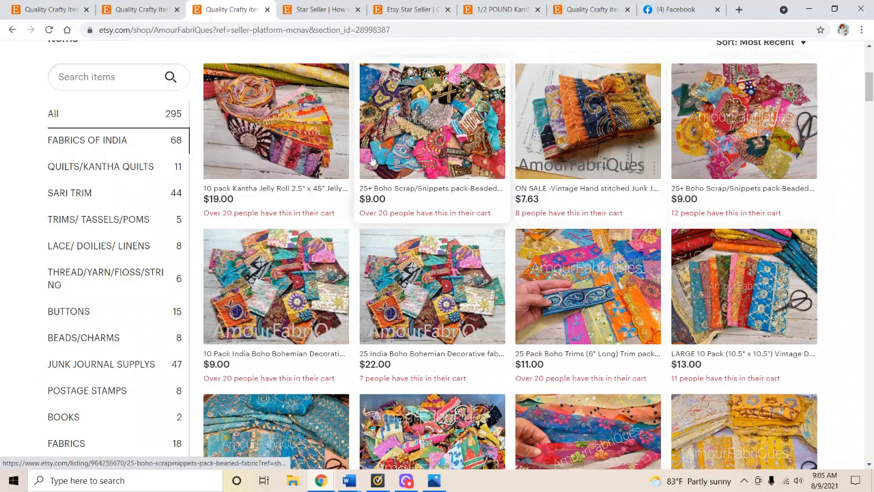
{"action": "mouse_move", "coordinate": [456, 298]}
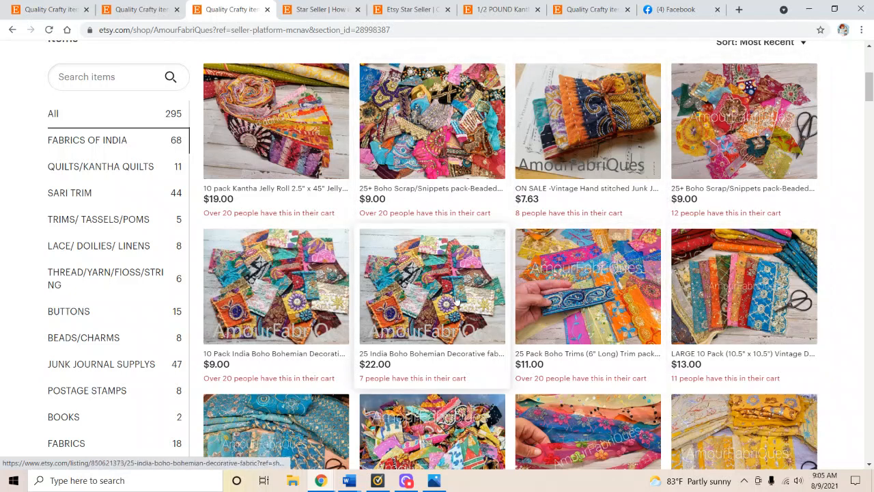
Step: Open the 25 India Boho fabric listing, browse two photos, and scroll to Meet your seller
{"action": "left_click", "coordinate": [431, 287]}
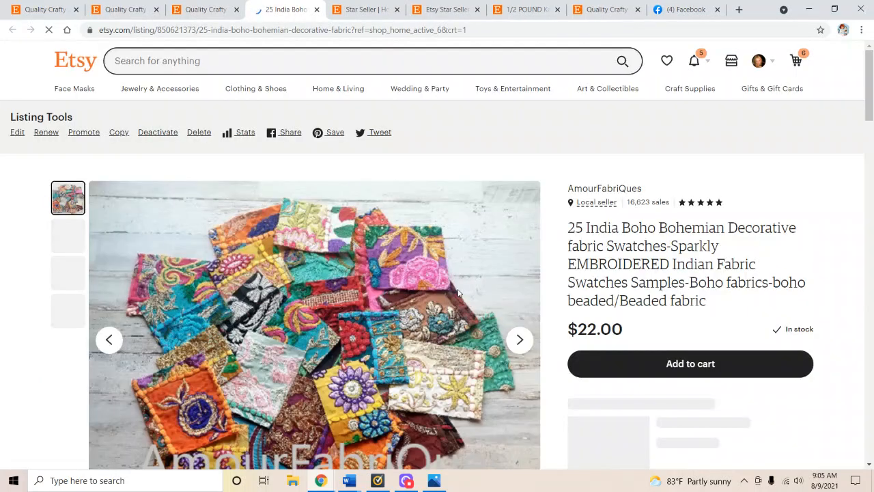
{"action": "scroll", "scroll_direction": "down", "scroll_amount": 3}
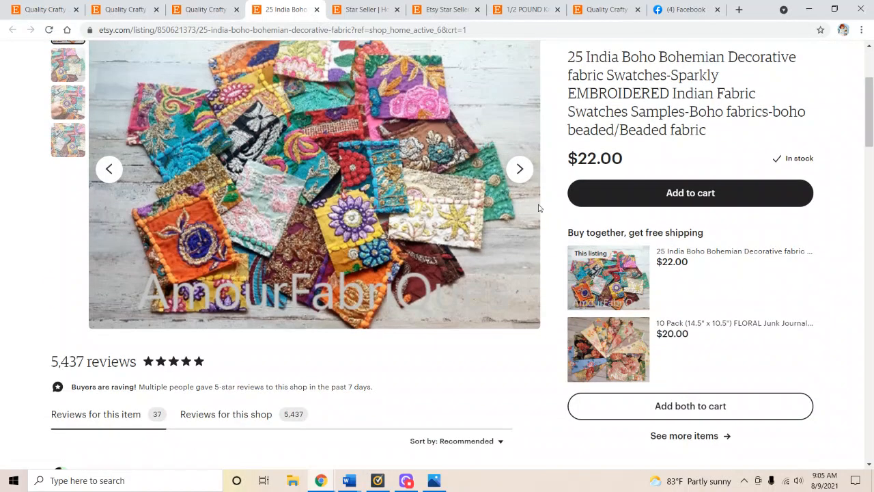
{"action": "left_click", "coordinate": [520, 169]}
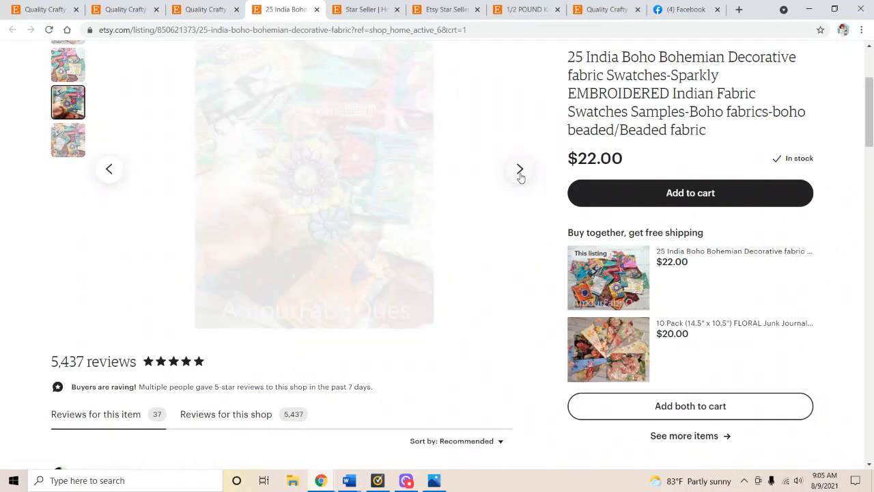
{"action": "left_click", "coordinate": [520, 169]}
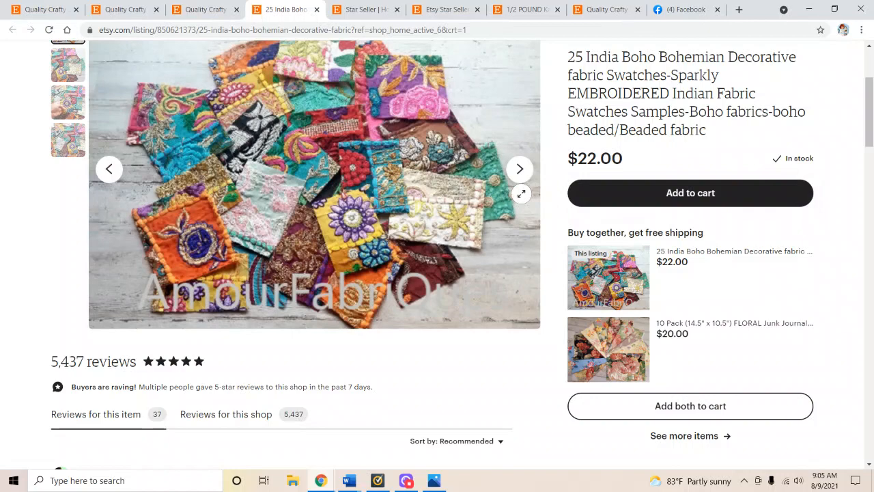
{"action": "scroll", "scroll_direction": "down", "scroll_amount": 3}
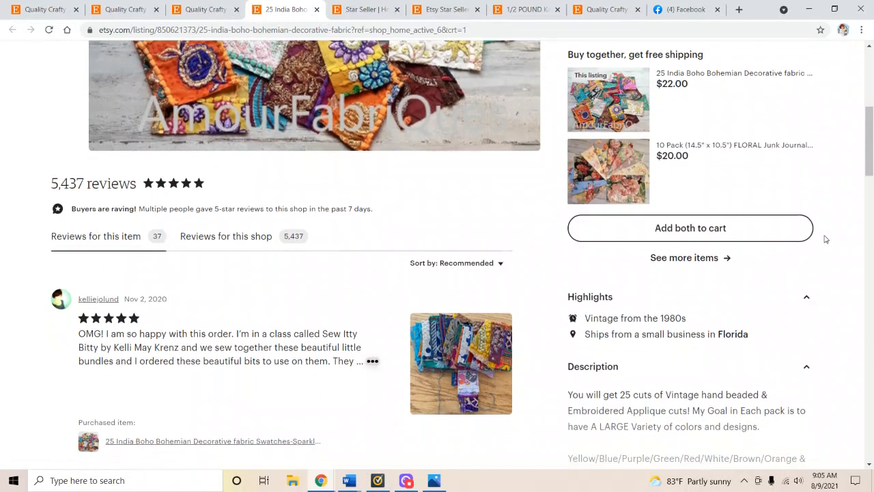
{"action": "scroll", "scroll_direction": "down", "scroll_amount": 3}
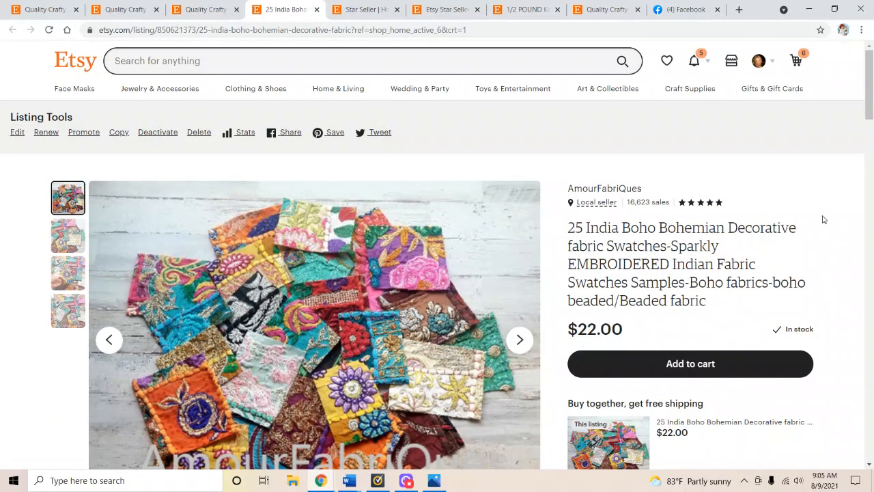
{"action": "scroll", "scroll_direction": "down", "scroll_amount": 3}
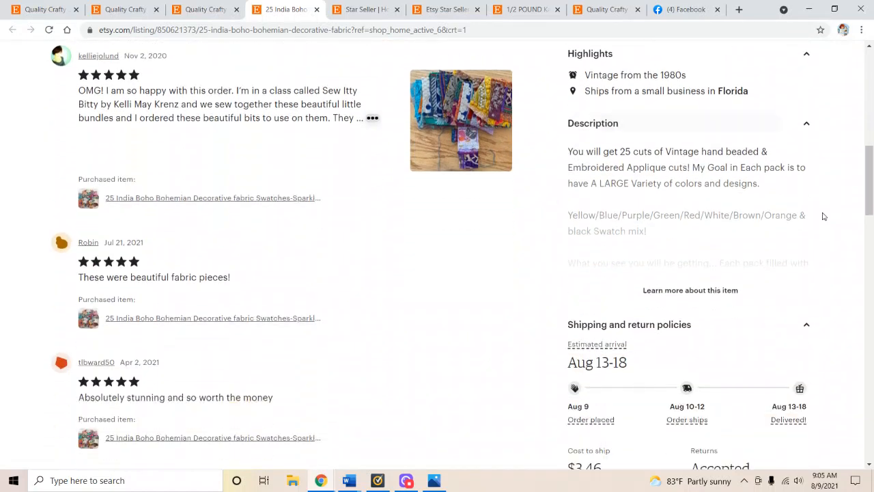
{"action": "scroll", "scroll_direction": "down", "scroll_amount": 3}
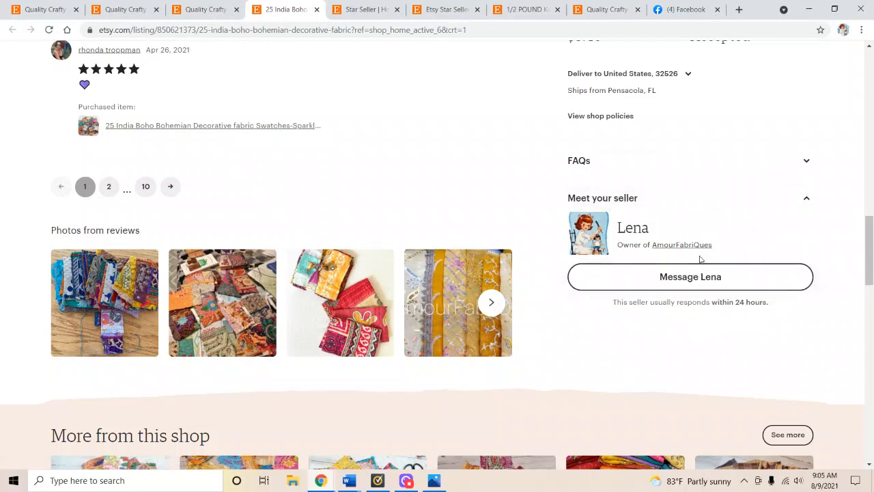
{"action": "mouse_move", "coordinate": [738, 165]}
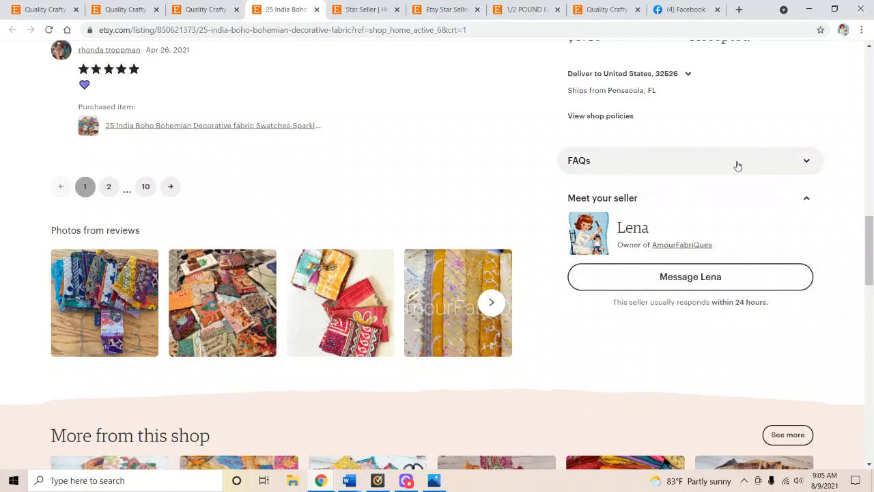
Step: Draft a 'Hey girl...' message to the seller, then close the chat unsent
{"action": "left_click", "coordinate": [691, 276]}
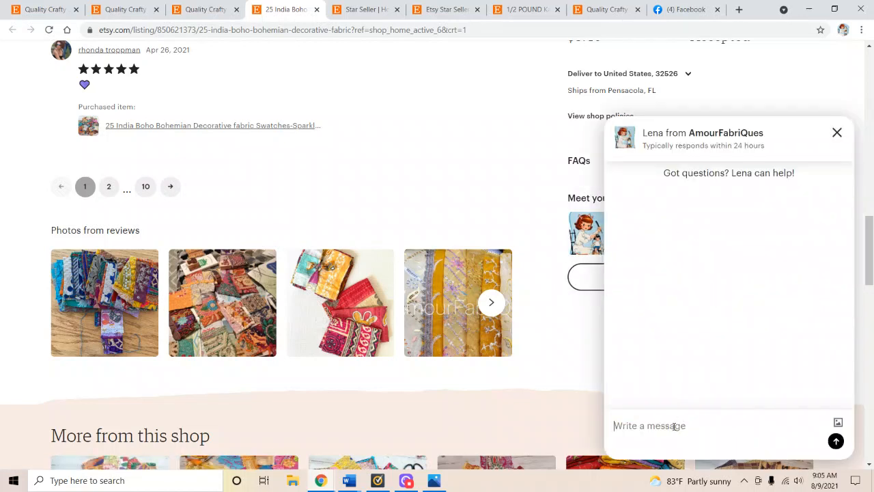
{"action": "type", "text": "Hey girl..."}
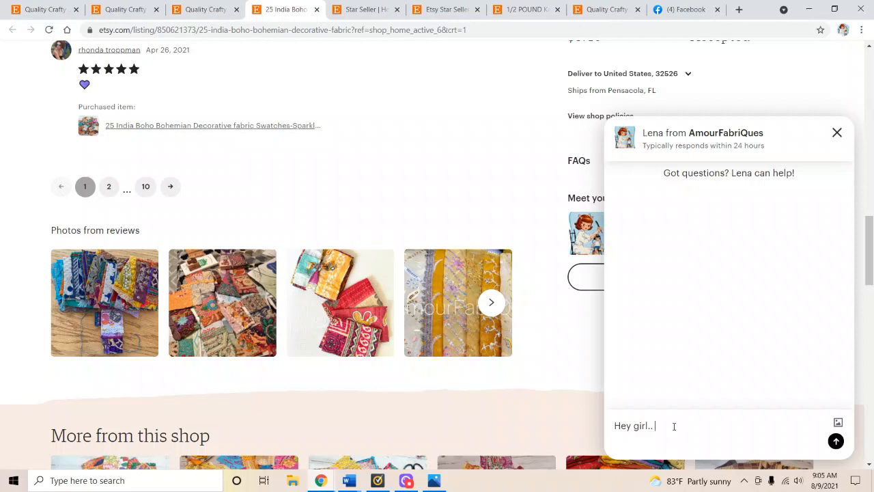
{"action": "mouse_move", "coordinate": [734, 379]}
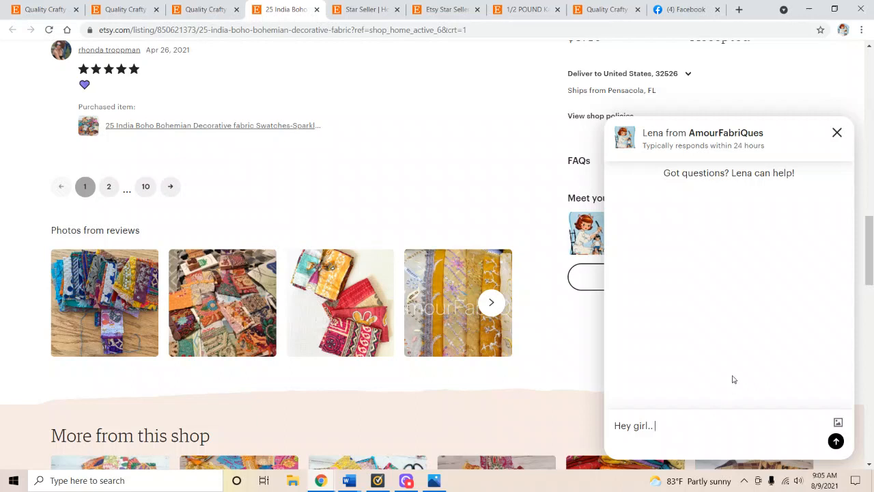
{"action": "mouse_move", "coordinate": [704, 346]}
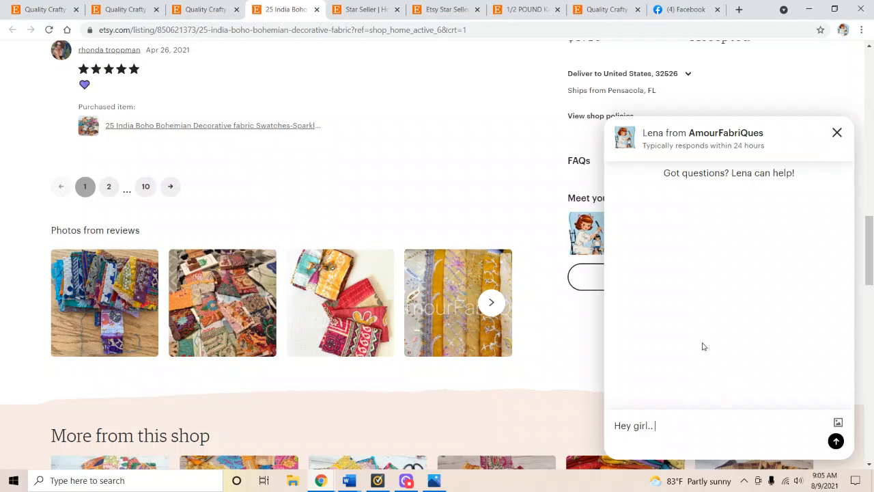
{"action": "mouse_move", "coordinate": [787, 204]}
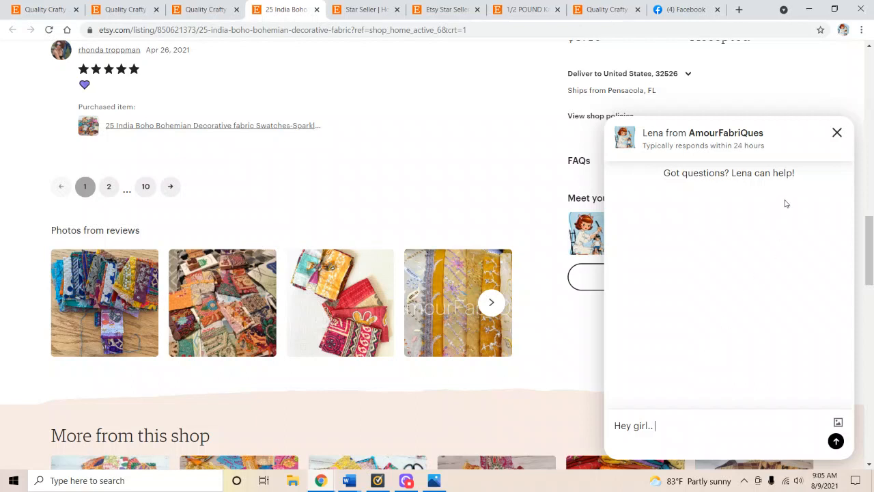
{"action": "left_click", "coordinate": [836, 132]}
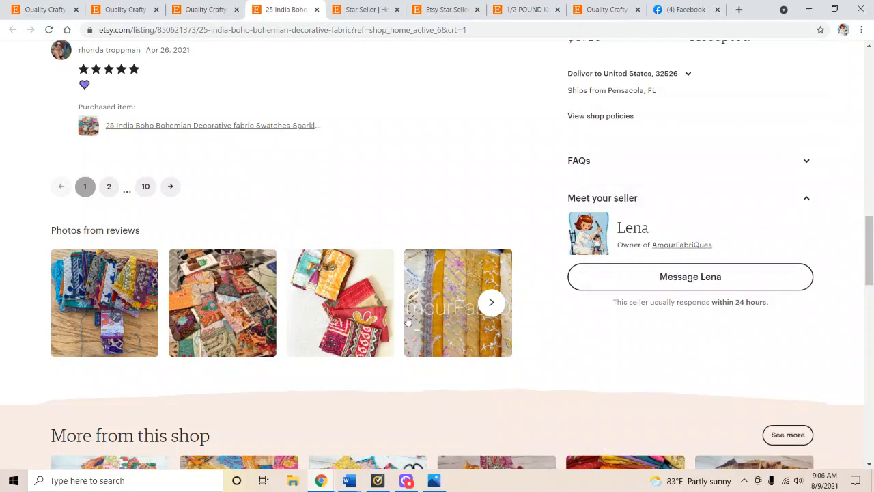
{"action": "mouse_move", "coordinate": [348, 480]}
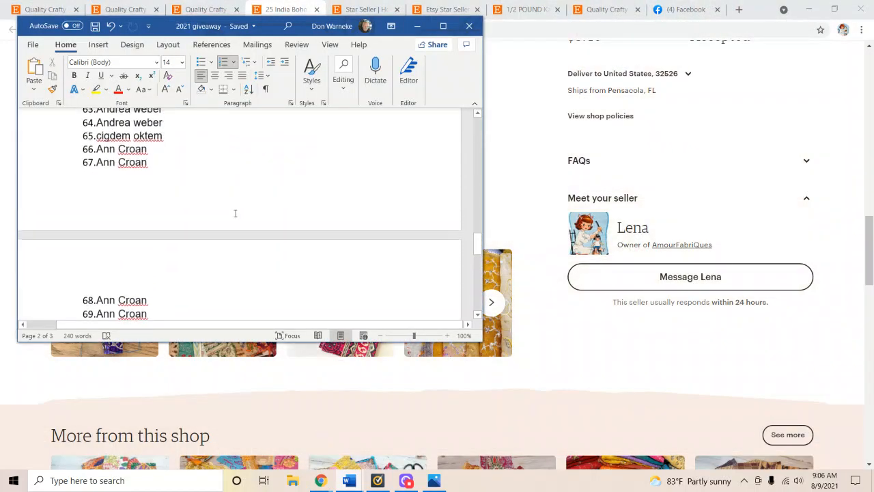
{"action": "scroll", "scroll_direction": "down", "scroll_amount": 3}
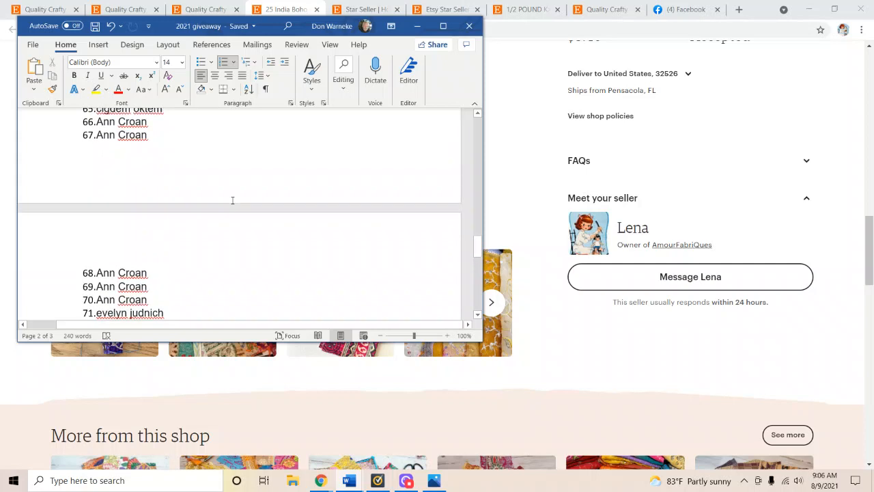
{"action": "scroll", "scroll_direction": "down", "scroll_amount": 3}
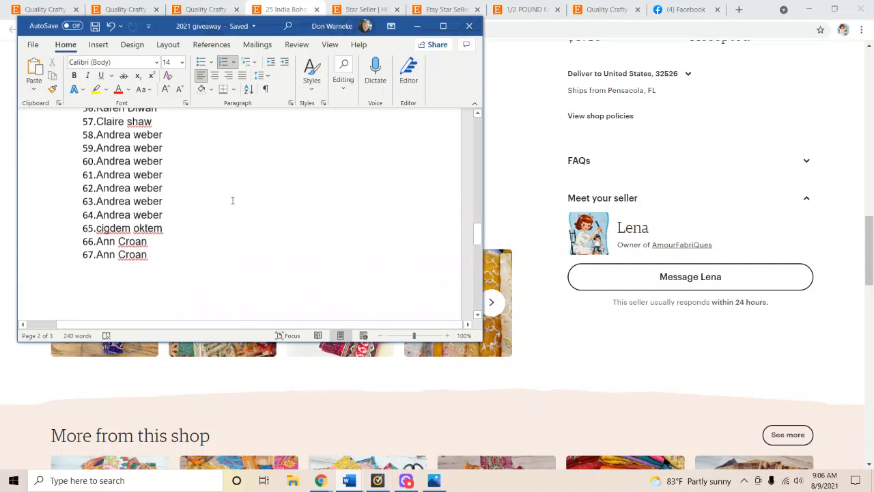
{"action": "scroll", "scroll_direction": "down", "scroll_amount": 3}
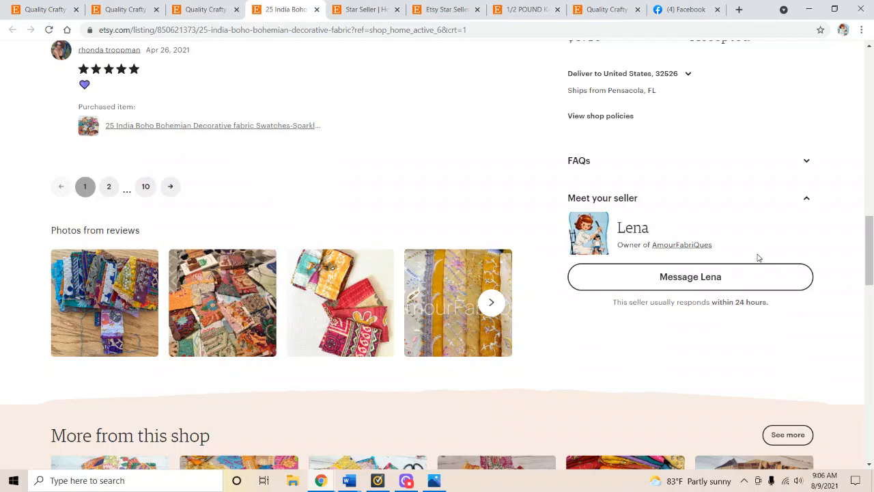
Step: Scroll back to the listing's top and switch to the AmourFabriQues shop home page
{"action": "scroll", "scroll_direction": "up", "scroll_amount": 3}
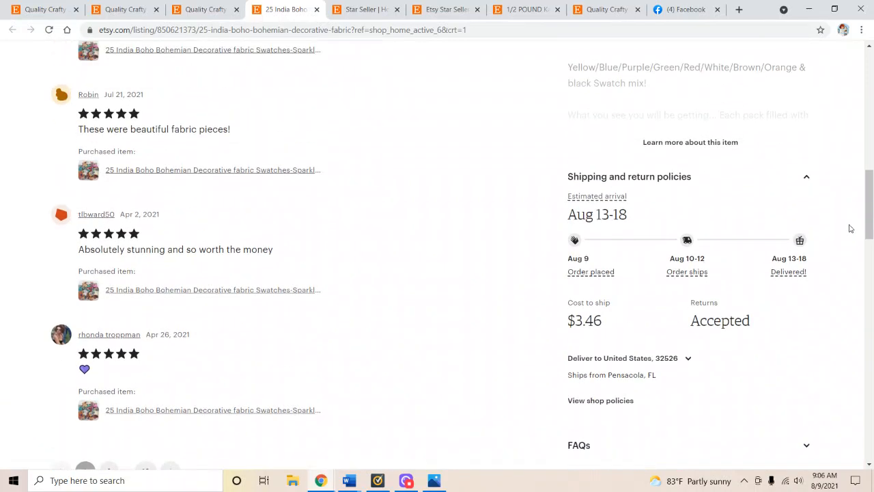
{"action": "scroll", "scroll_direction": "up", "scroll_amount": 3}
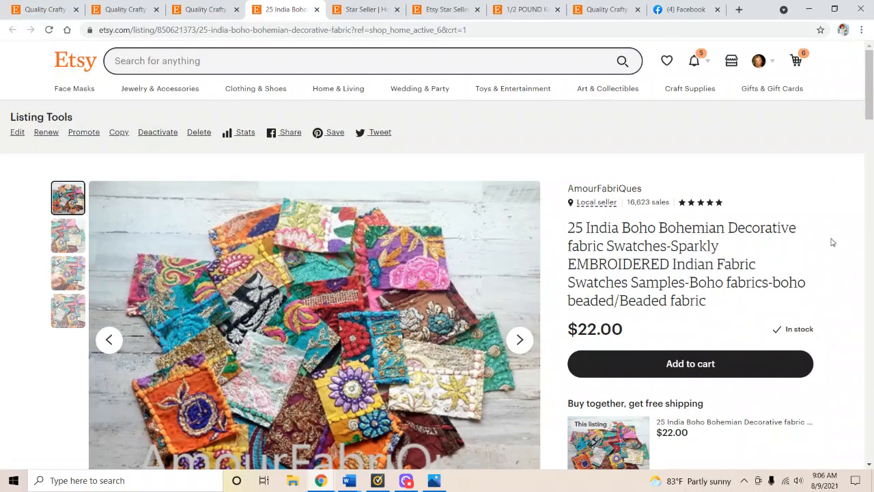
{"action": "mouse_move", "coordinate": [759, 61]}
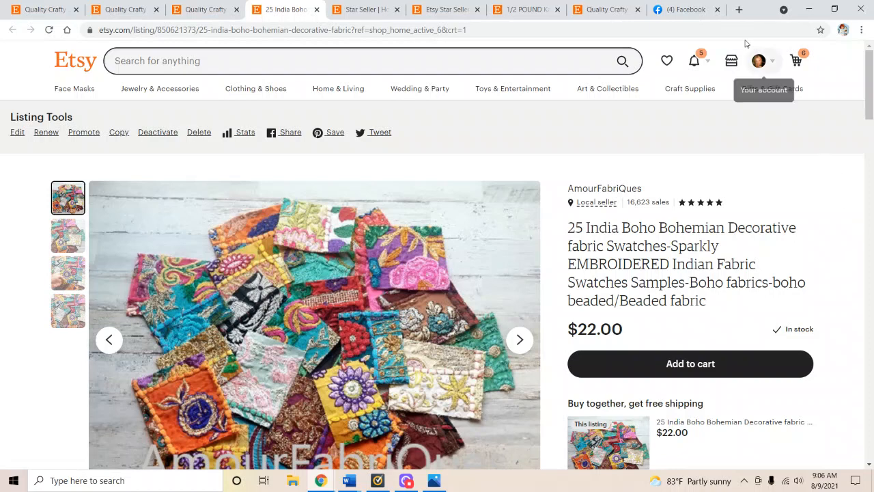
{"action": "left_click", "coordinate": [433, 480]}
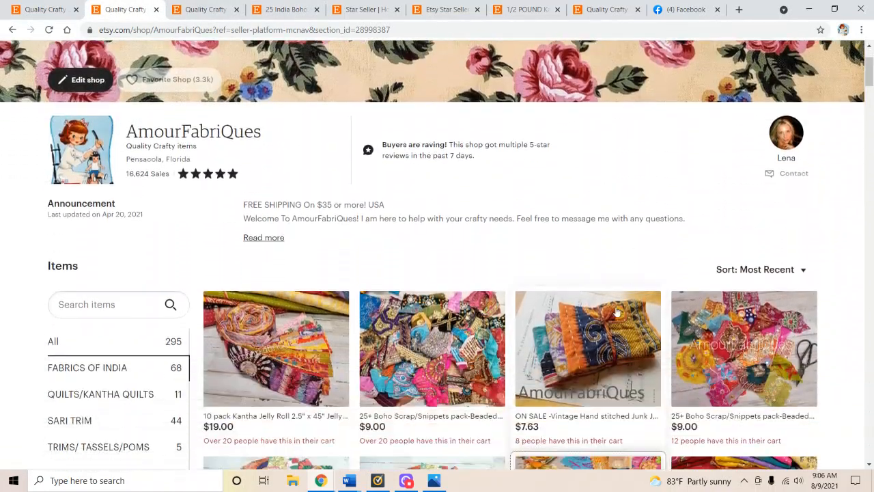
Step: Scroll the shop grid and open the 10 pack Kantha Jelly Roll listing ($19)
{"action": "scroll", "scroll_direction": "down", "scroll_amount": 3}
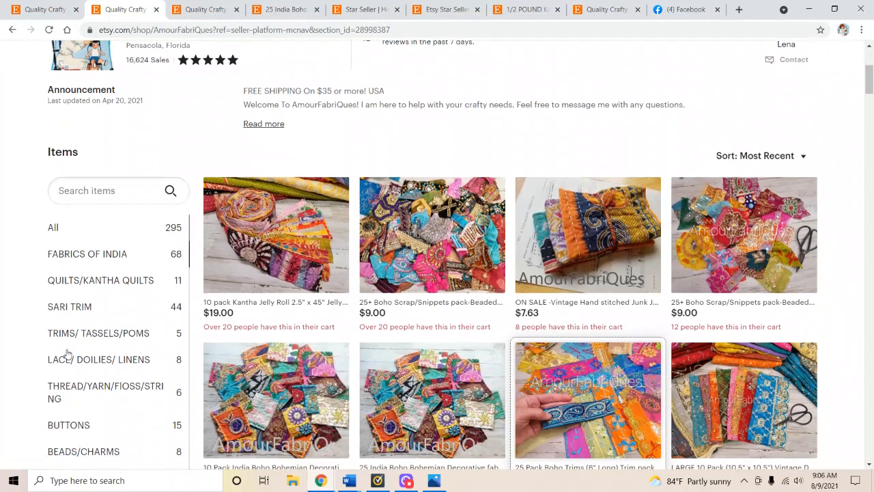
{"action": "mouse_move", "coordinate": [96, 427]}
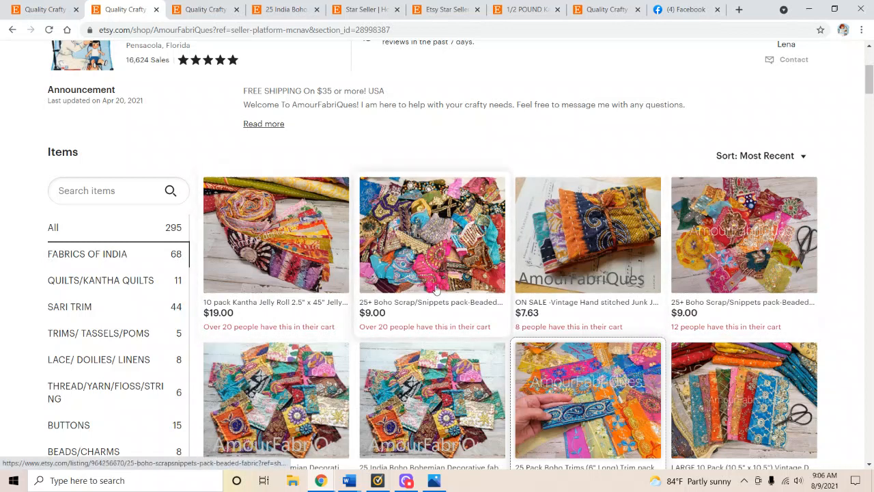
{"action": "left_click", "coordinate": [275, 234]}
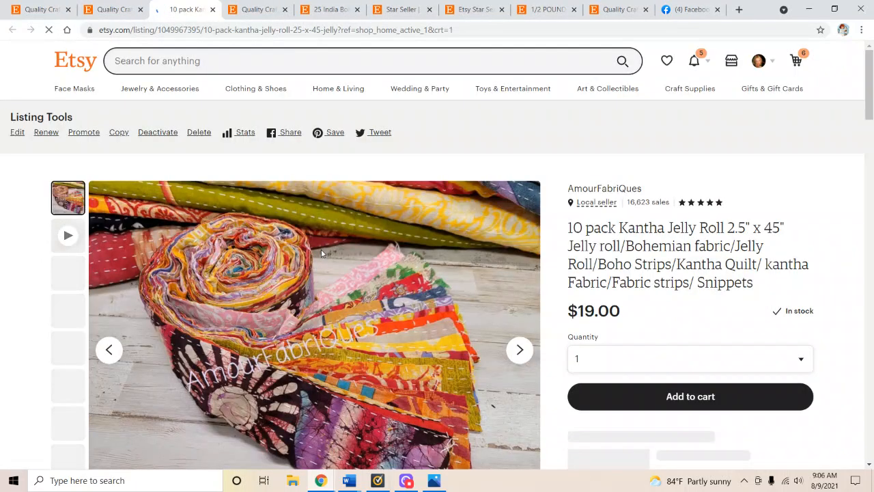
Step: View the Kantha Jelly Roll video and next photo, then browse the reviews
{"action": "left_click", "coordinate": [519, 349]}
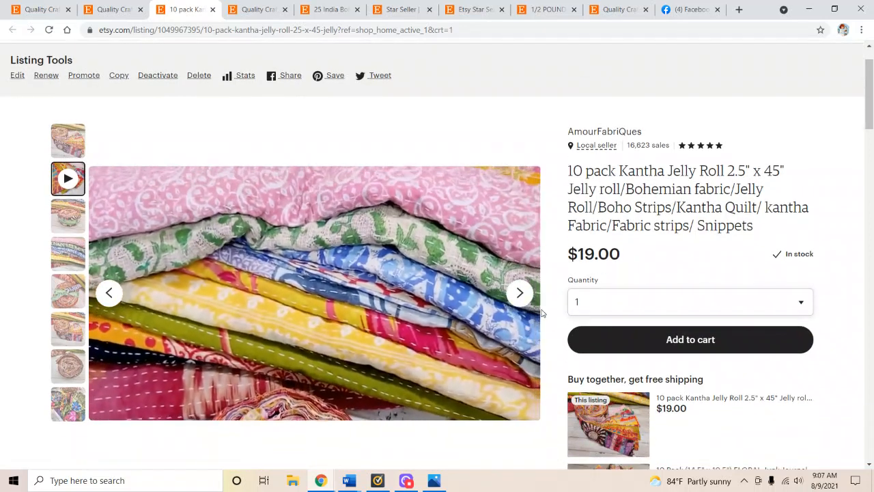
{"action": "left_click", "coordinate": [519, 292]}
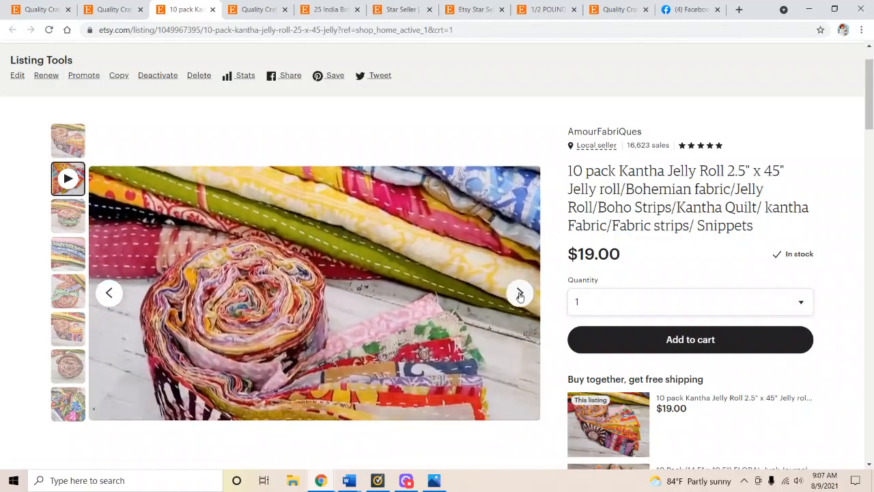
{"action": "scroll", "scroll_direction": "down", "scroll_amount": 3}
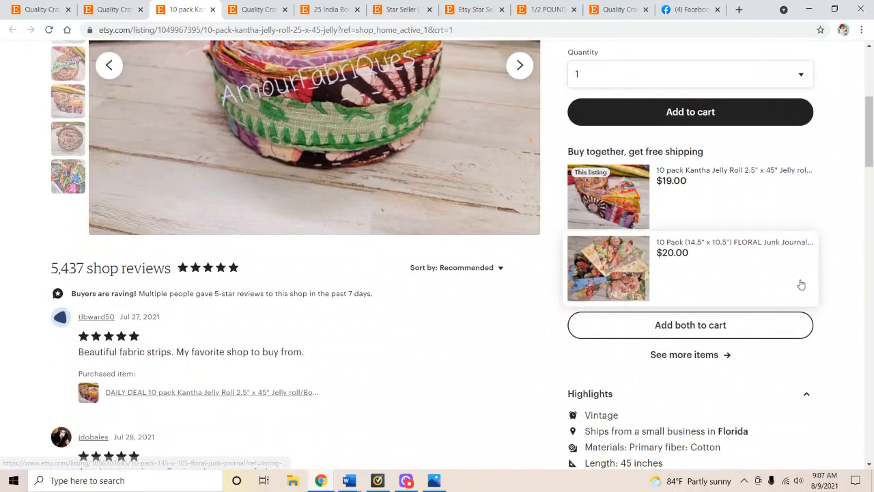
{"action": "scroll", "scroll_direction": "down", "scroll_amount": 3}
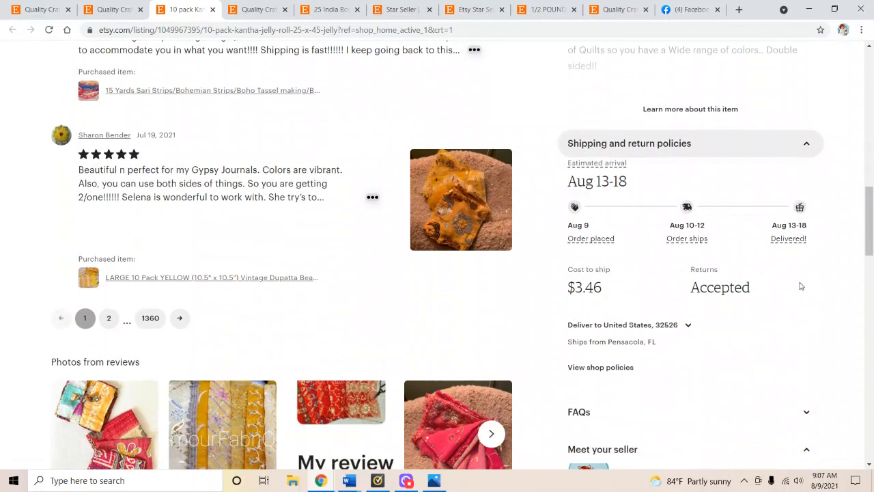
{"action": "scroll", "scroll_direction": "up", "scroll_amount": 3}
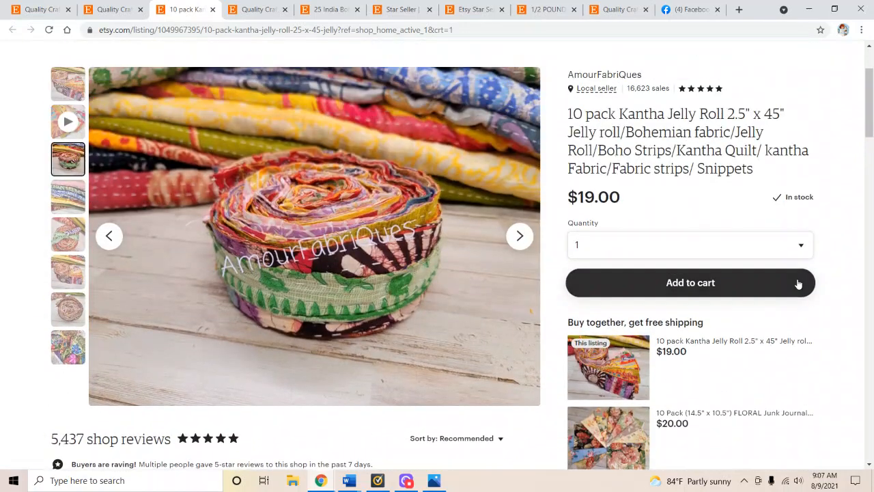
{"action": "mouse_move", "coordinate": [360, 212]}
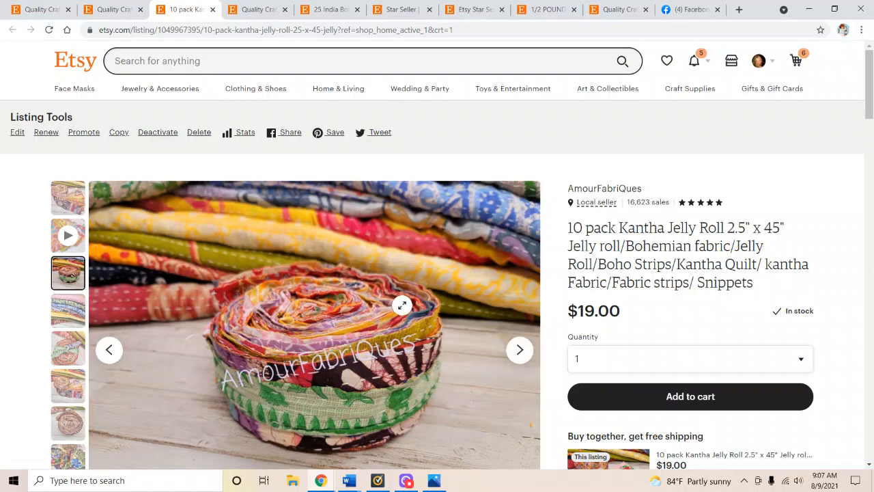
Step: Scroll down to Meet your seller and start an empty message chat with Lena
{"action": "scroll", "scroll_direction": "down", "scroll_amount": 3}
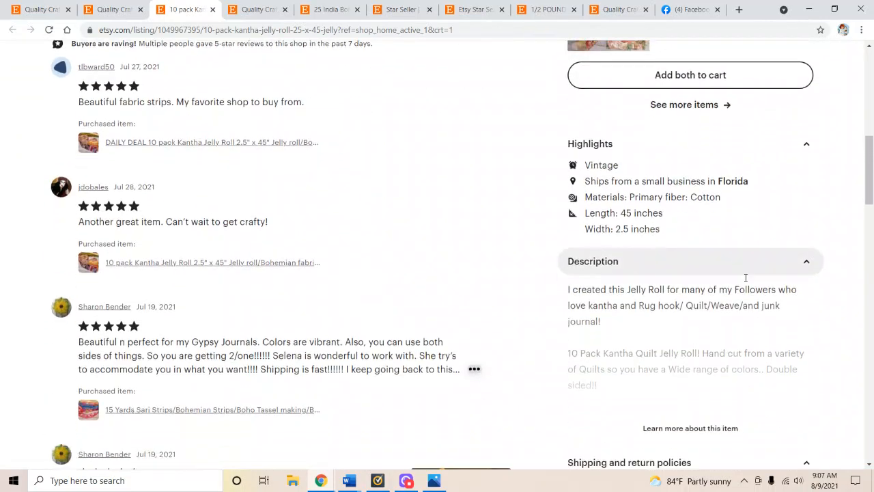
{"action": "scroll", "scroll_direction": "down", "scroll_amount": 3}
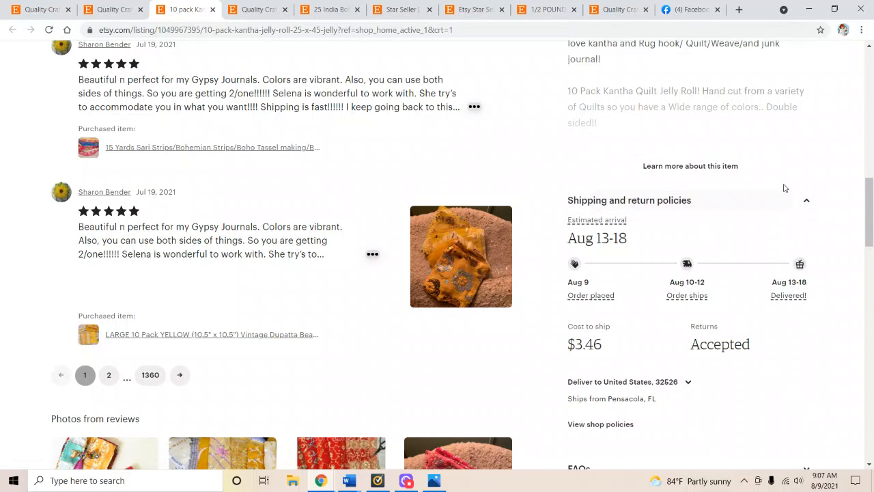
{"action": "scroll", "scroll_direction": "down", "scroll_amount": 3}
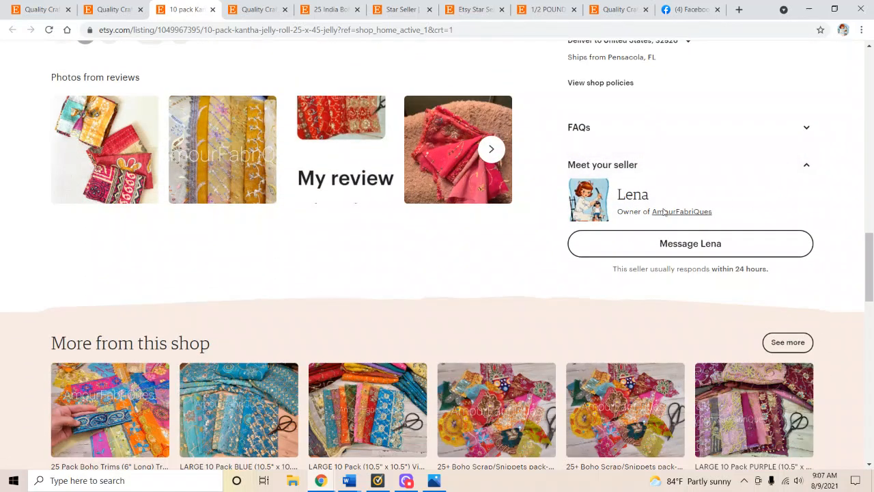
{"action": "left_click", "coordinate": [689, 243]}
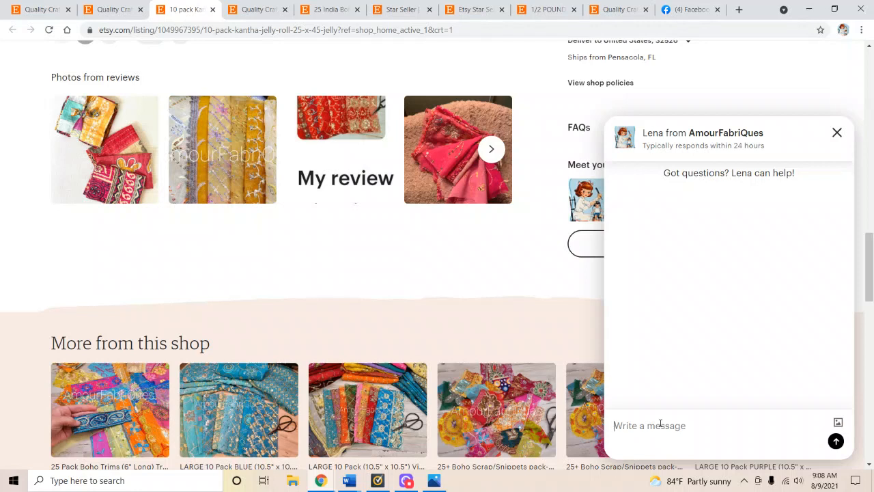
{"action": "mouse_move", "coordinate": [837, 133]}
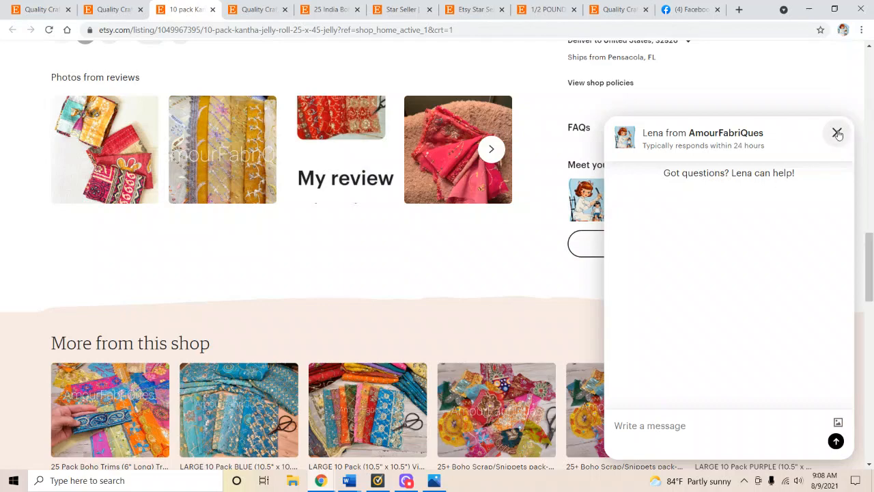
Step: Close the empty chat with Lena without sending it
{"action": "left_click", "coordinate": [837, 134]}
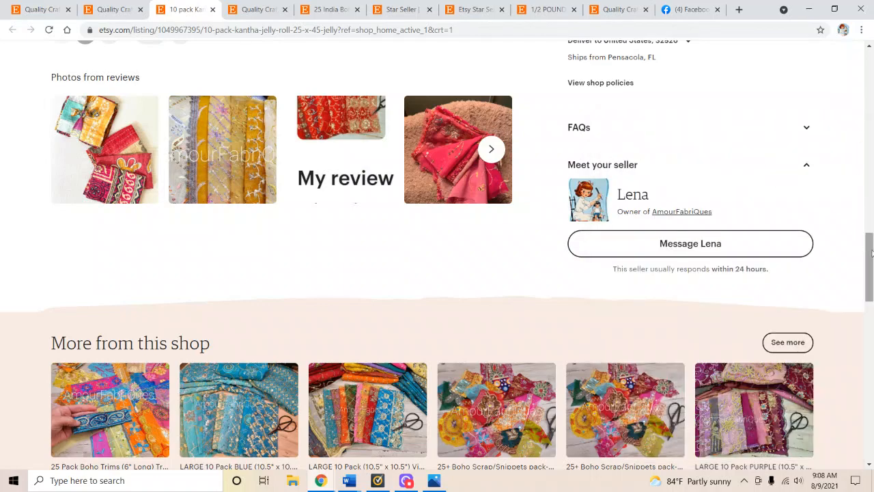
Step: Scroll through the AmourFabriQues shop's announcement, featured items and All Items listings
{"action": "scroll", "scroll_direction": "up", "scroll_amount": 3}
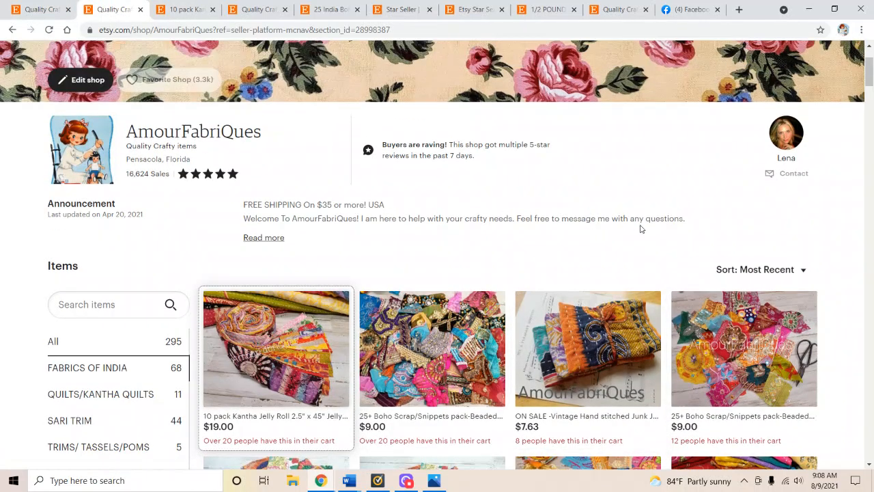
{"action": "mouse_move", "coordinate": [769, 228]}
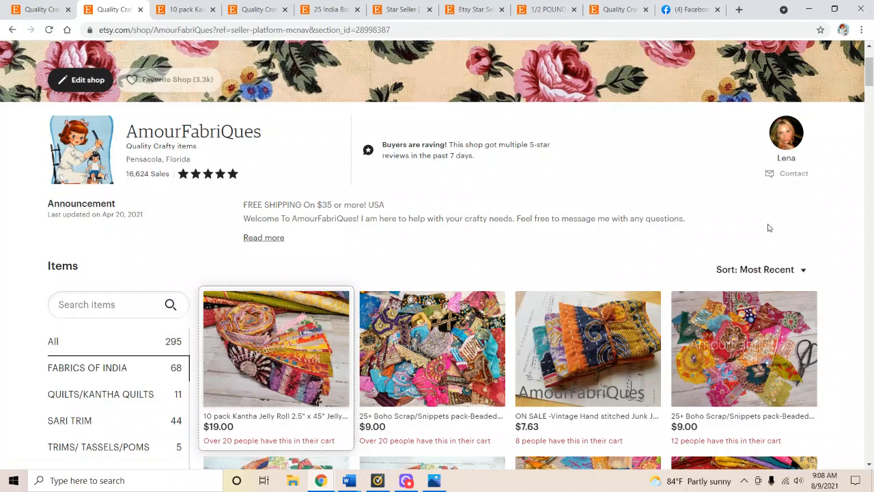
{"action": "scroll", "scroll_direction": "down", "scroll_amount": 3}
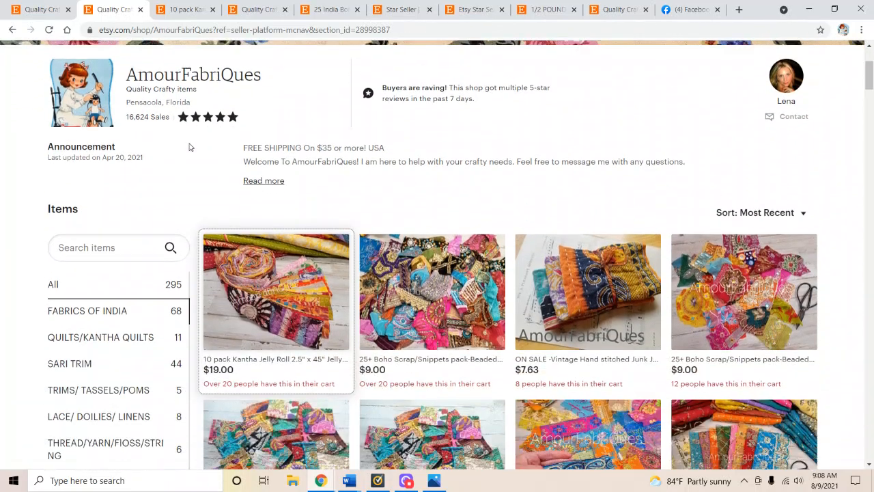
{"action": "mouse_move", "coordinate": [60, 297]}
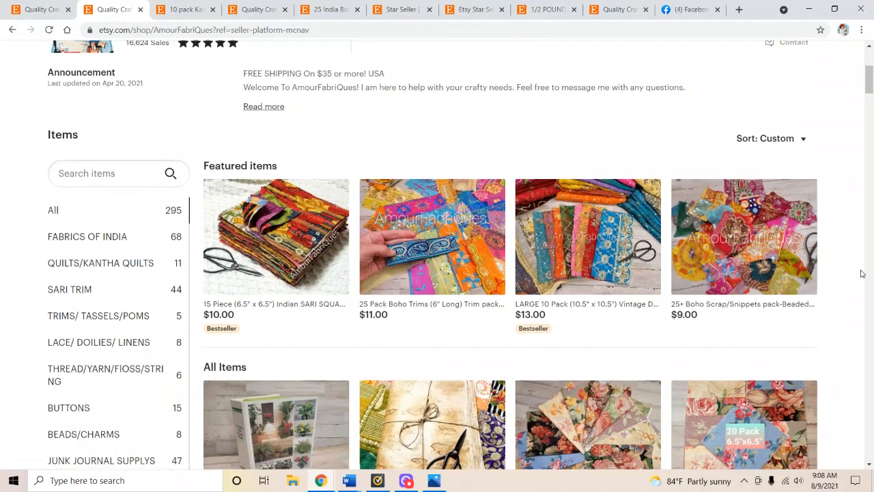
{"action": "scroll", "scroll_direction": "down", "scroll_amount": 3}
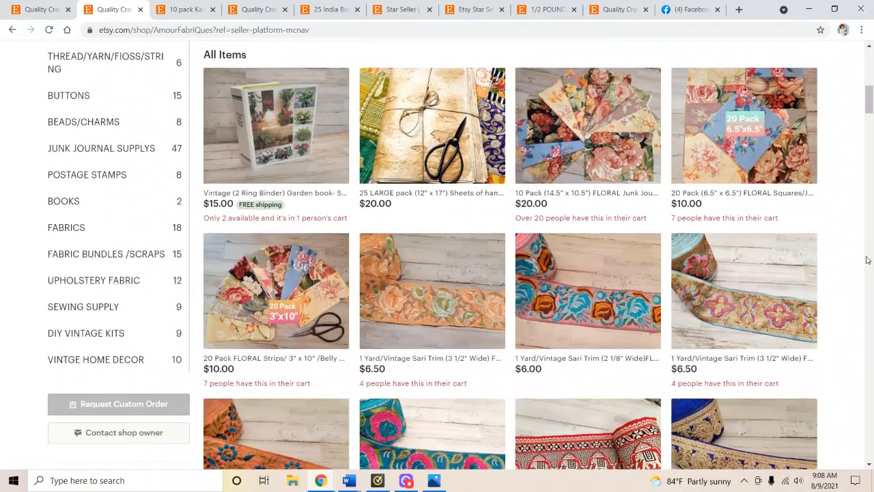
{"action": "mouse_move", "coordinate": [487, 297]}
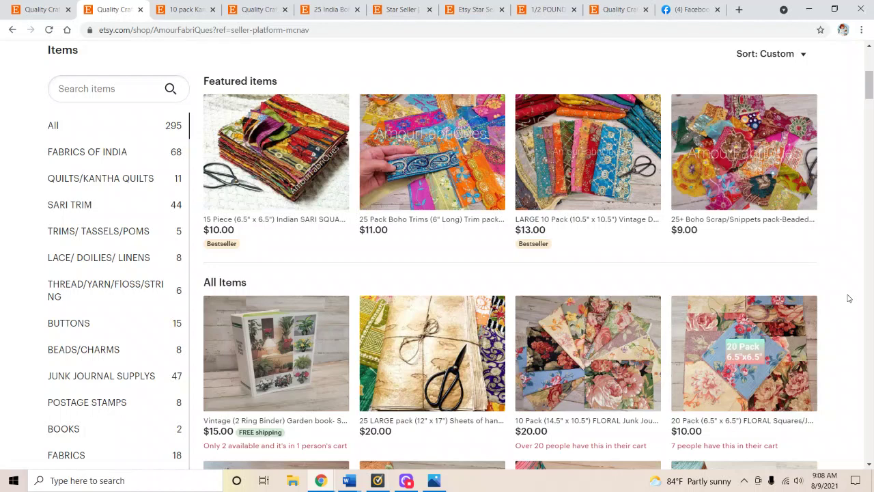
{"action": "mouse_move", "coordinate": [850, 298]}
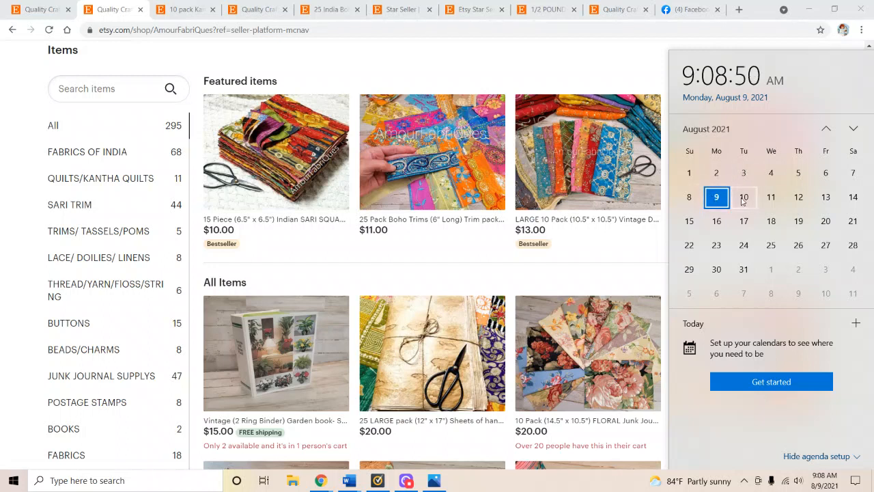
{"action": "mouse_move", "coordinate": [798, 197]}
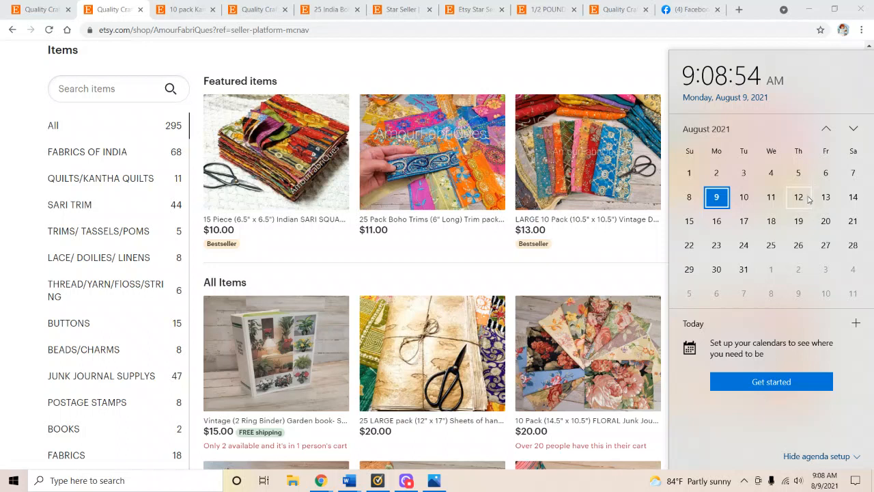
{"action": "mouse_move", "coordinate": [825, 197]}
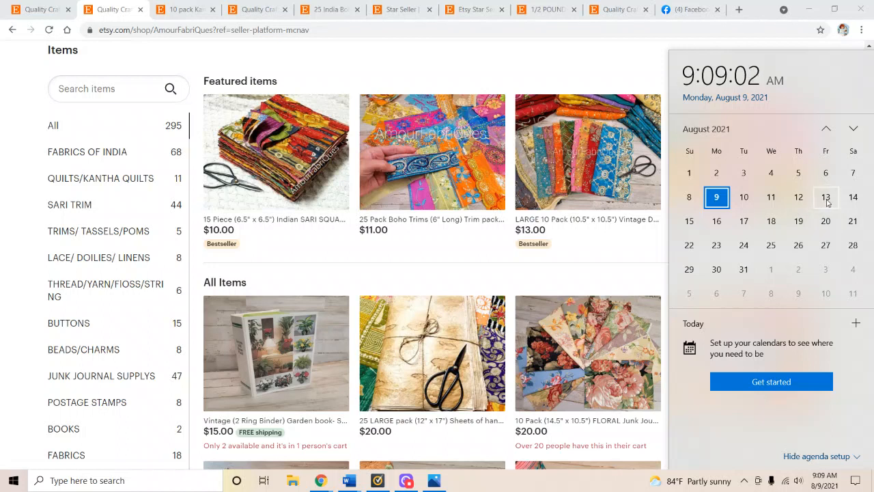
{"action": "mouse_move", "coordinate": [715, 229]}
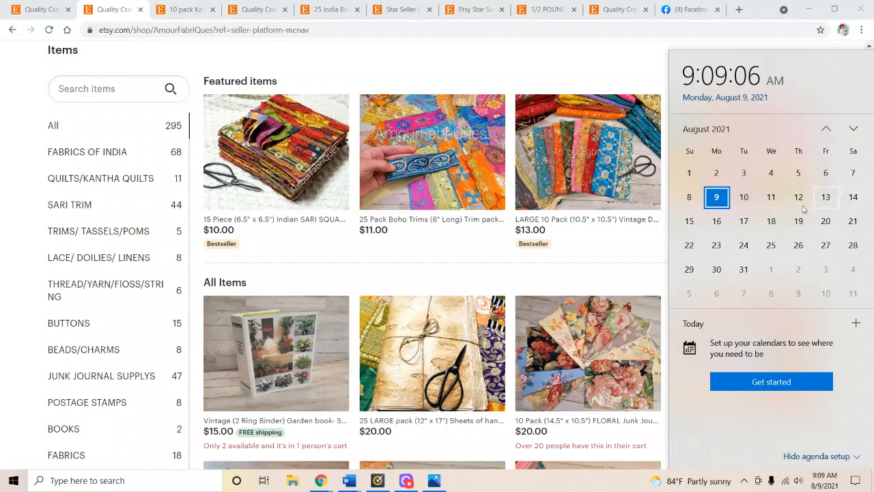
{"action": "mouse_move", "coordinate": [723, 228]}
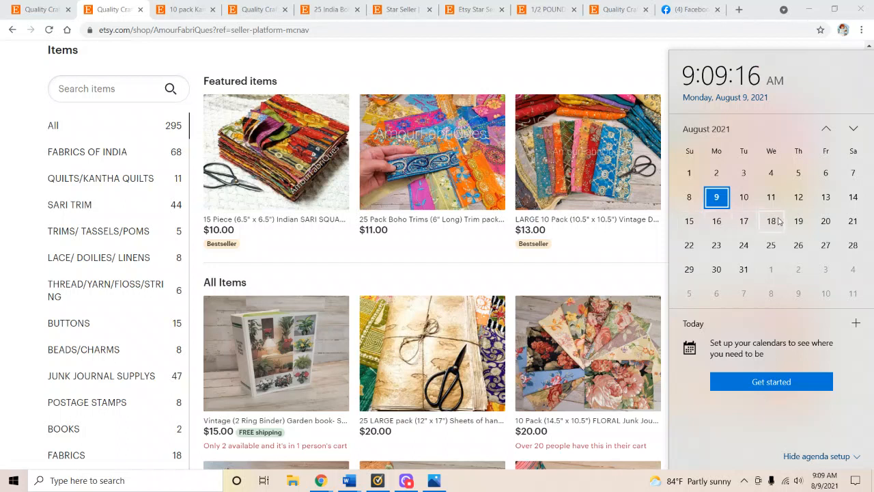
{"action": "mouse_move", "coordinate": [824, 222]}
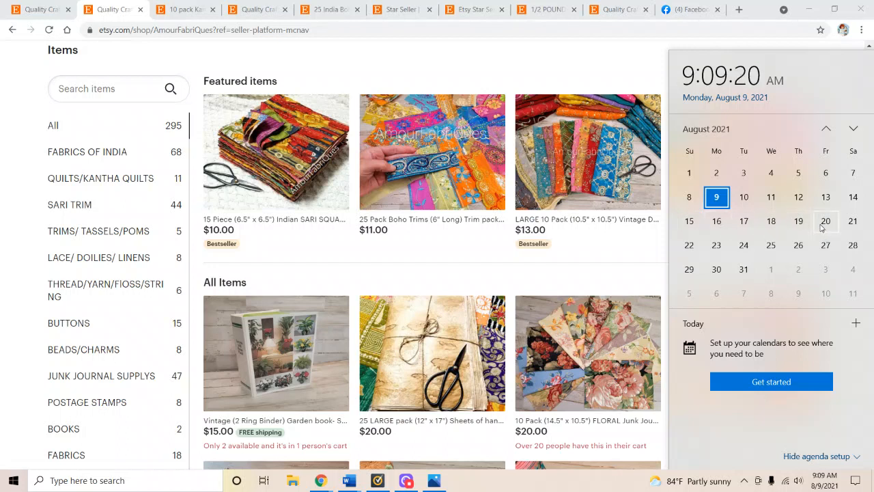
{"action": "mouse_move", "coordinate": [825, 197]}
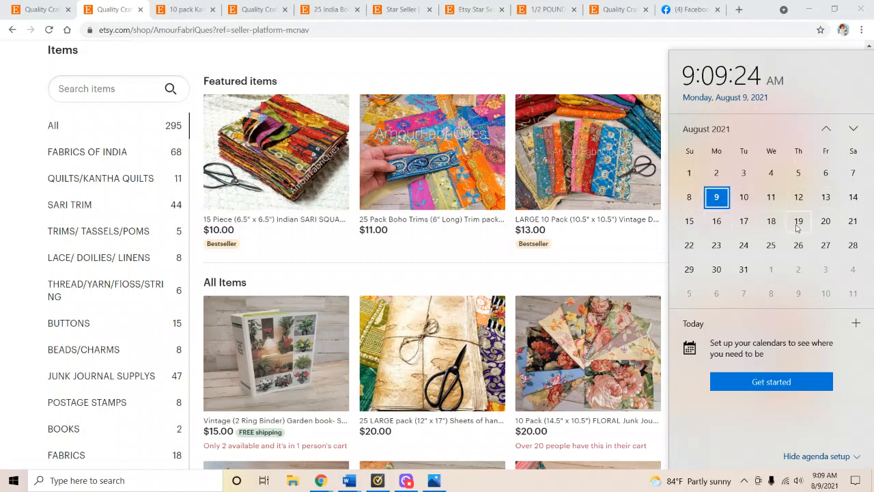
{"action": "mouse_move", "coordinate": [798, 221]}
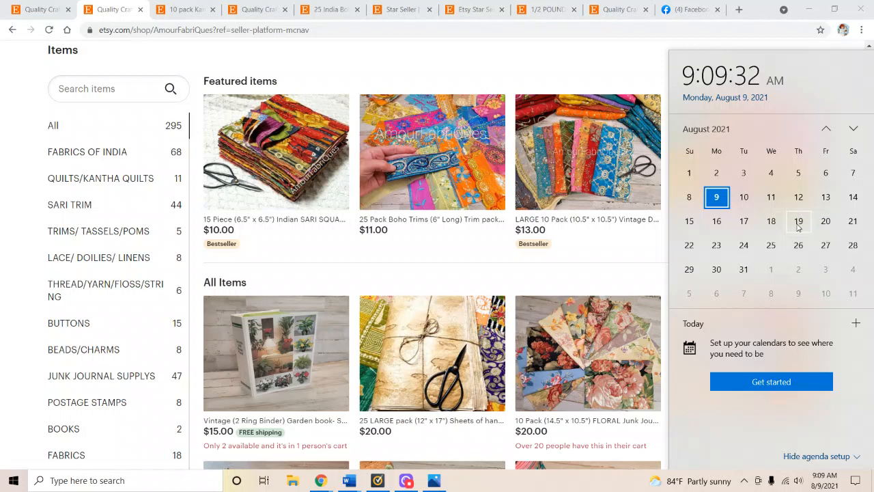
{"action": "mouse_move", "coordinate": [798, 196]}
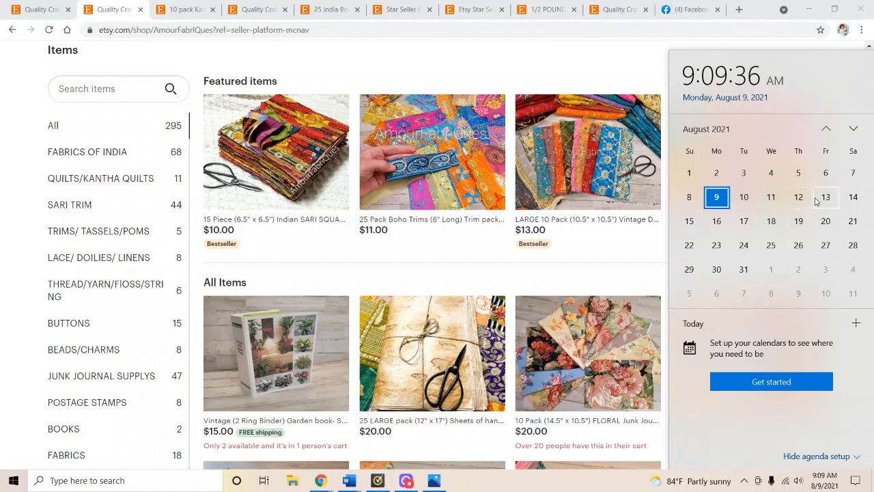
{"action": "mouse_move", "coordinate": [818, 189]}
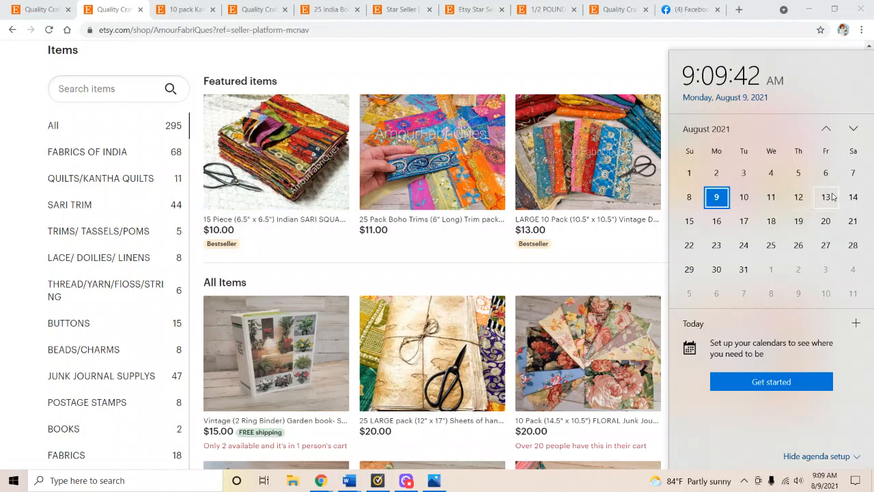
{"action": "mouse_move", "coordinate": [822, 203]}
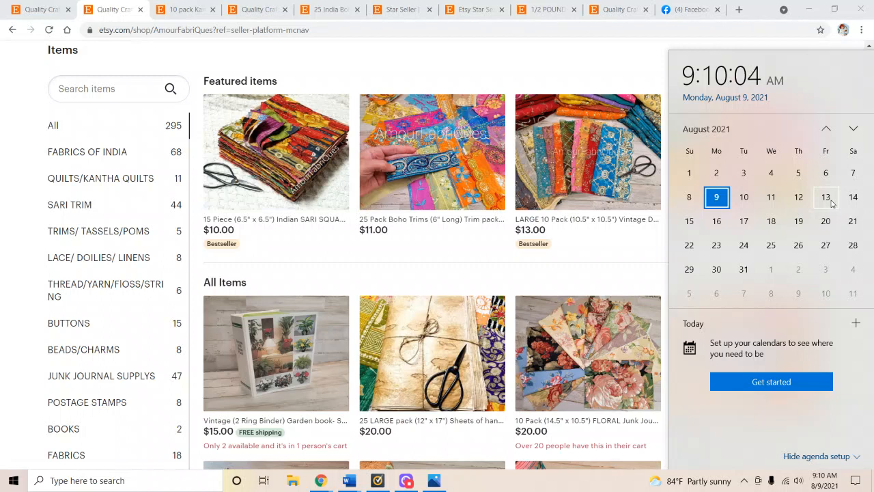
{"action": "mouse_move", "coordinate": [825, 209]}
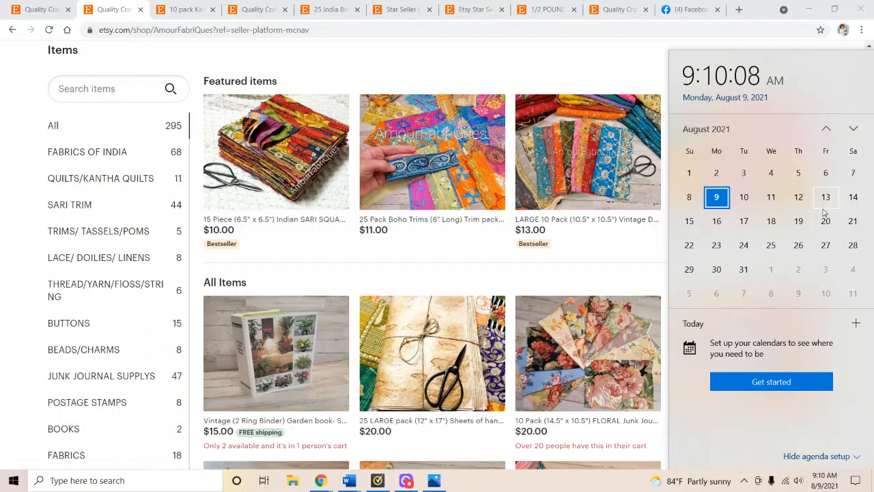
{"action": "mouse_move", "coordinate": [824, 199]}
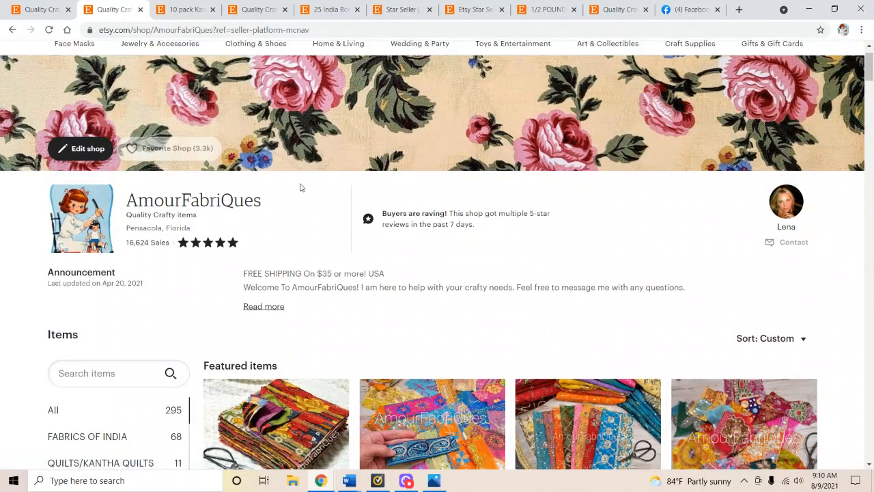
{"action": "scroll", "scroll_direction": "down", "scroll_amount": 3}
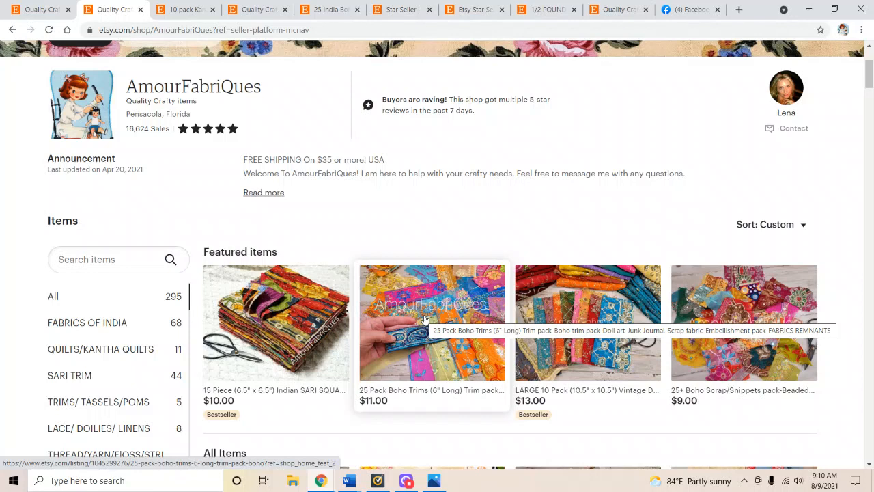
{"action": "mouse_move", "coordinate": [461, 319]}
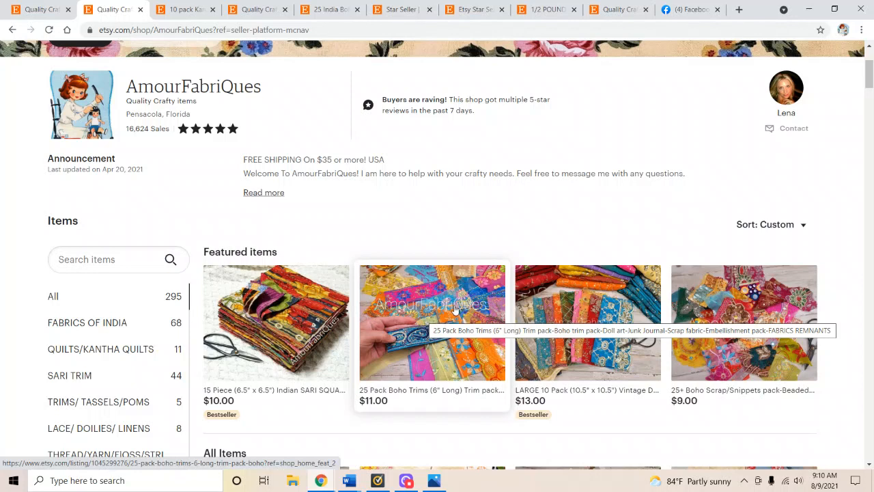
{"action": "scroll", "scroll_direction": "up", "scroll_amount": 3}
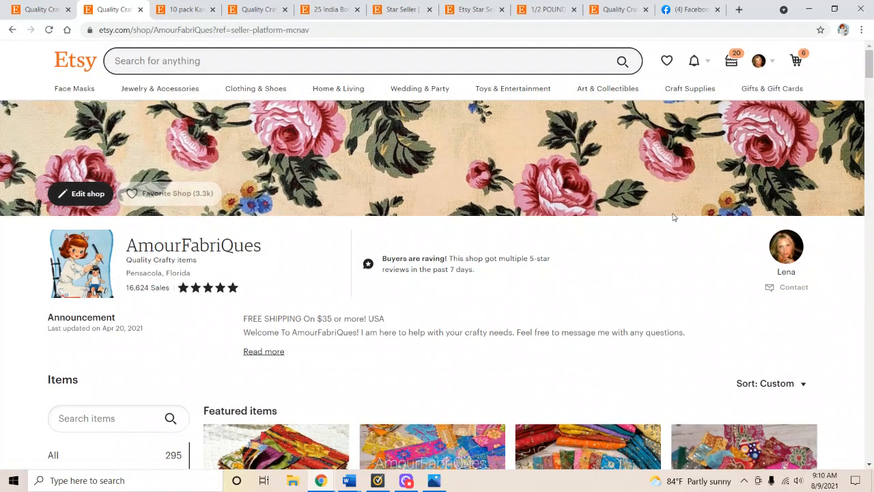